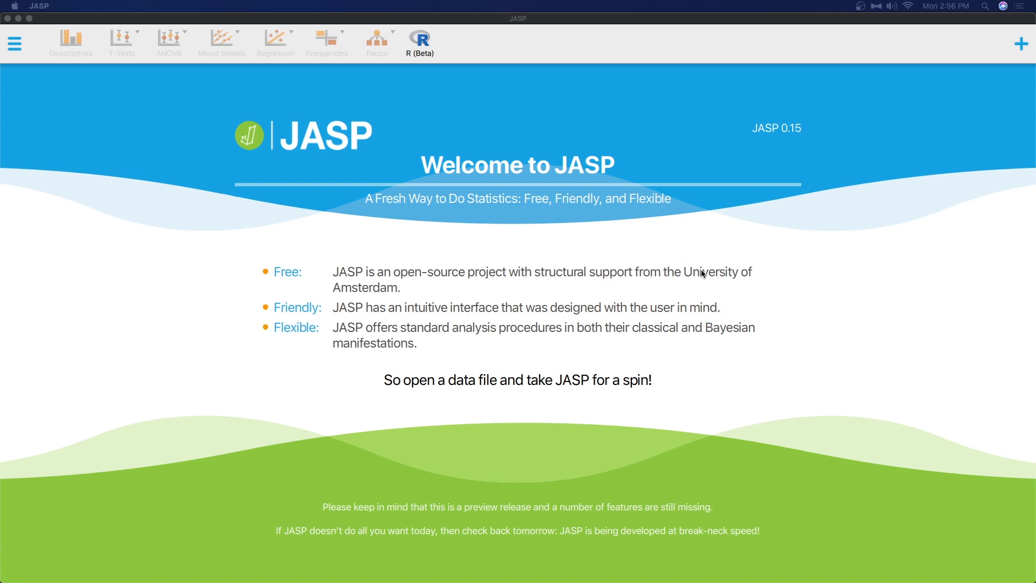
- Open the Data Library from the file menu, briefly checking Preferences along the way
left_click(676, 289)
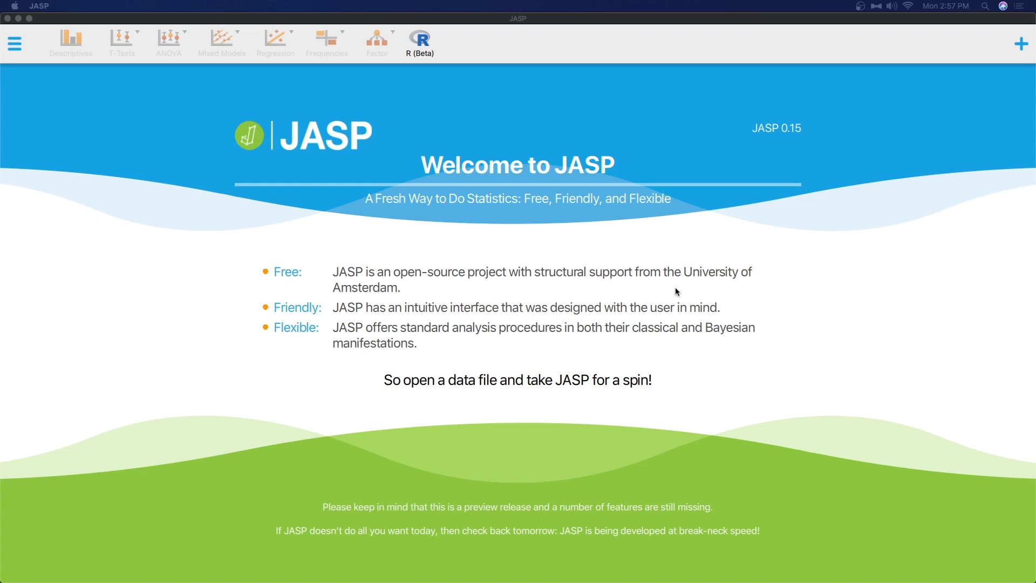
mouse_move(741, 279)
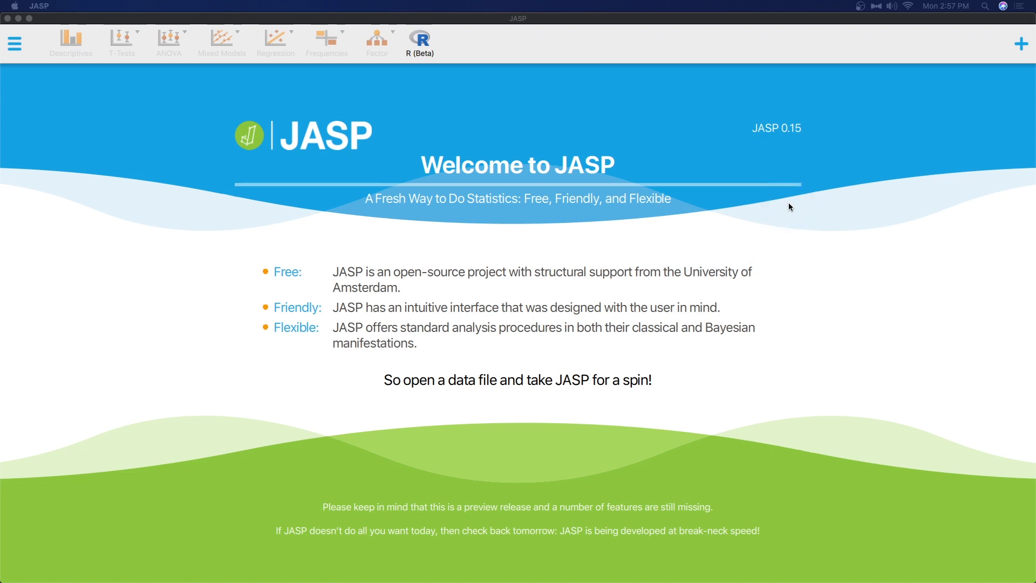
left_click(722, 307)
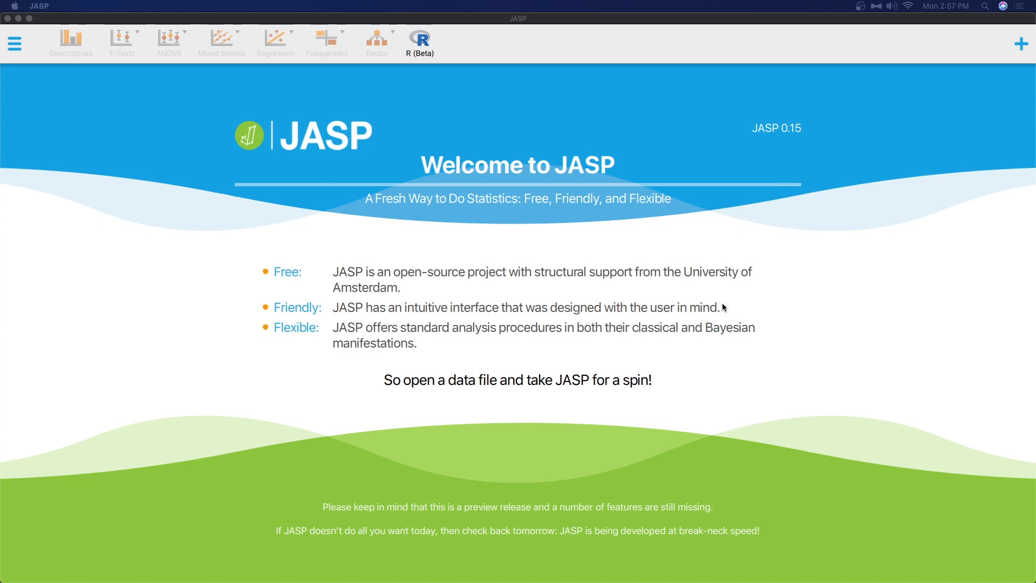
left_click(583, 299)
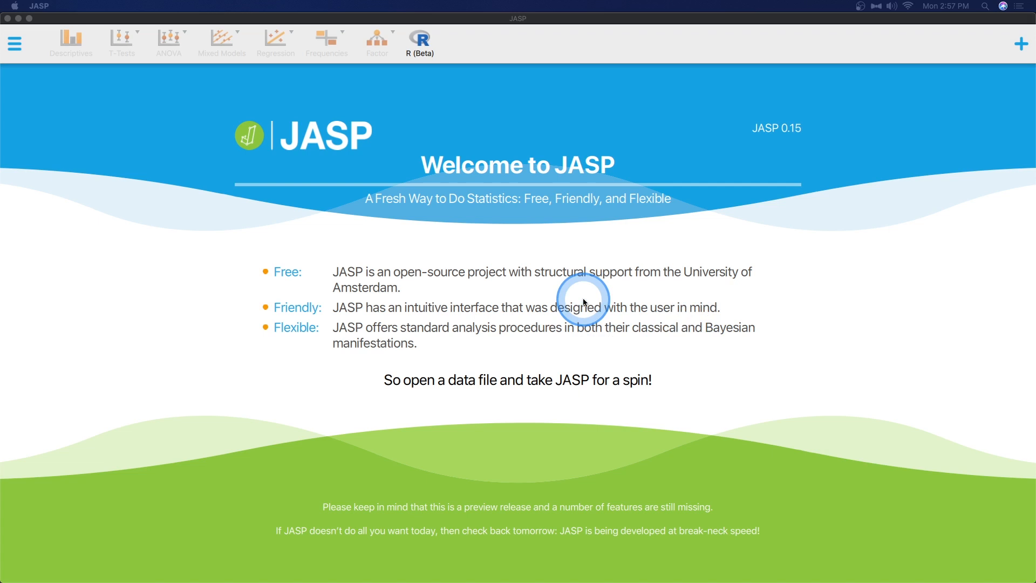
mouse_move(210, 212)
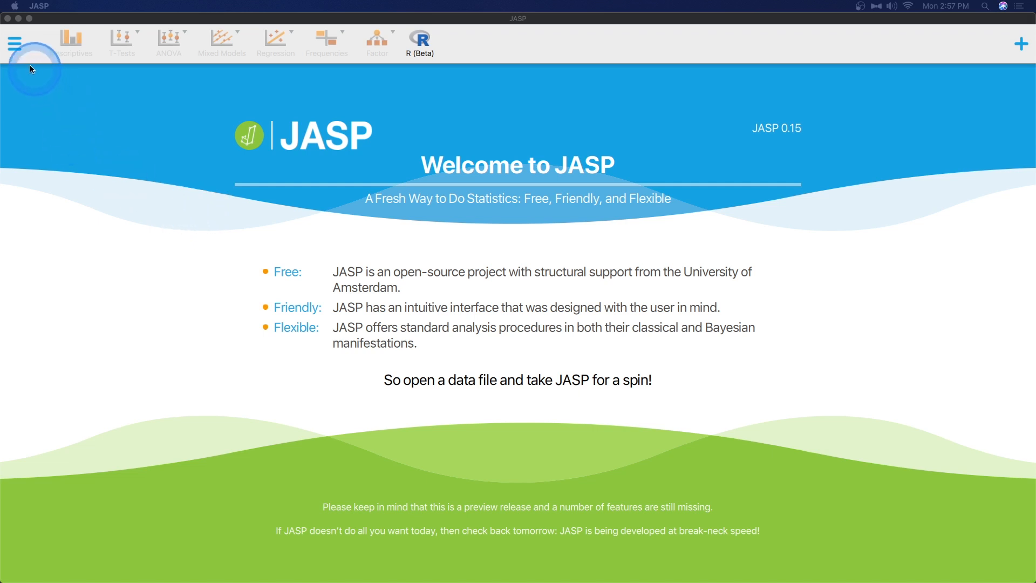
left_click(15, 40)
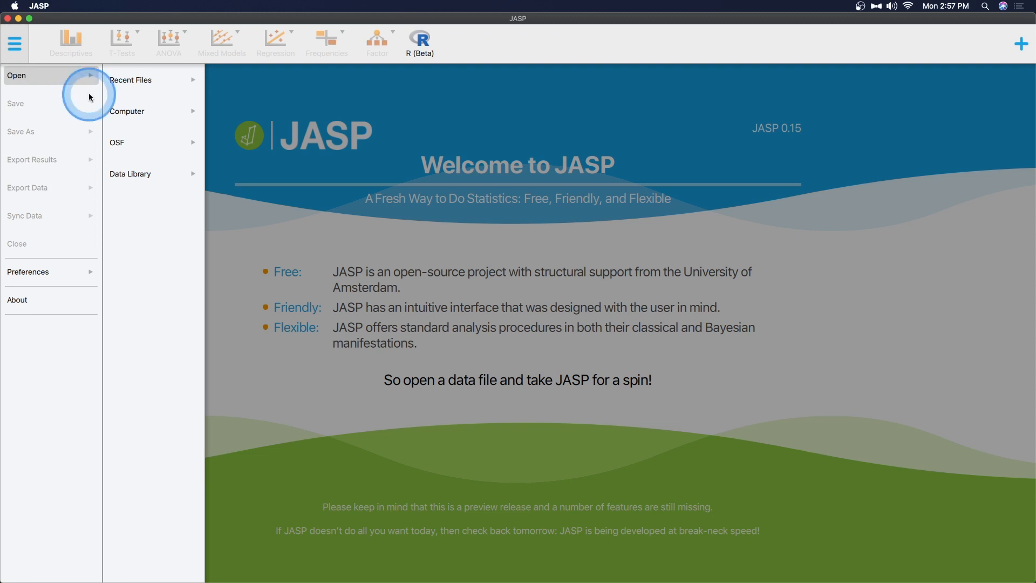
mouse_move(153, 178)
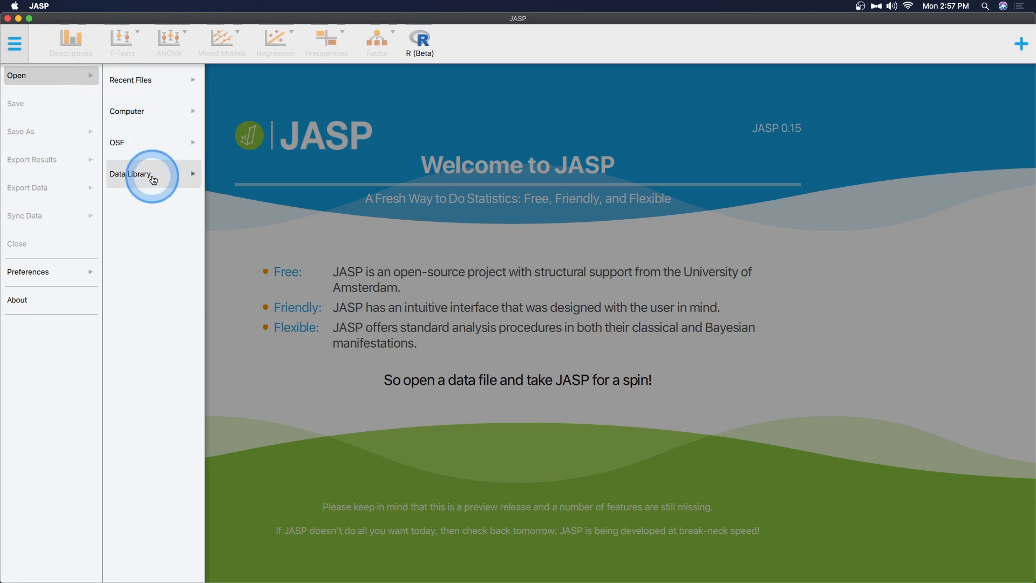
left_click(153, 177)
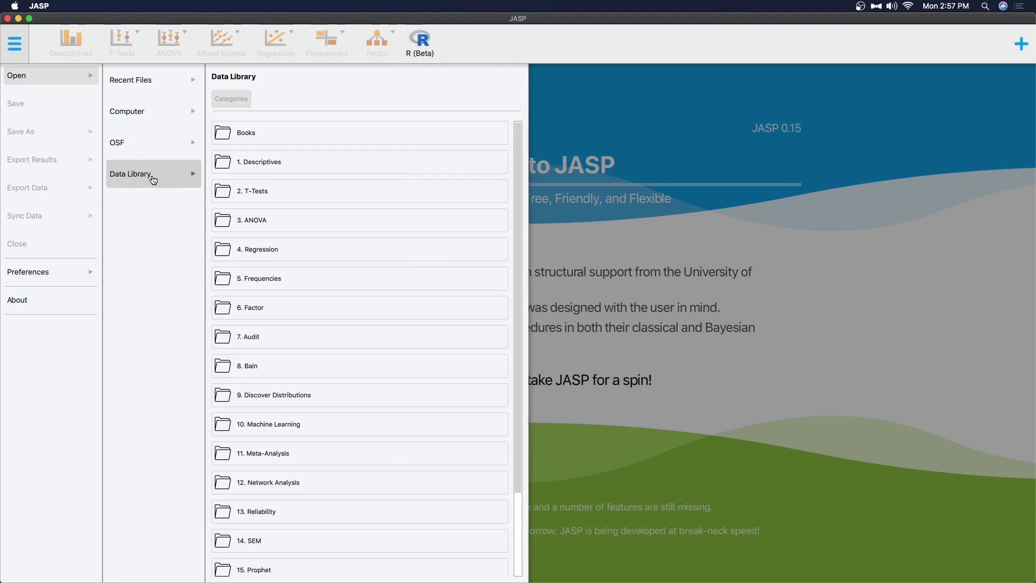
left_click(153, 176)
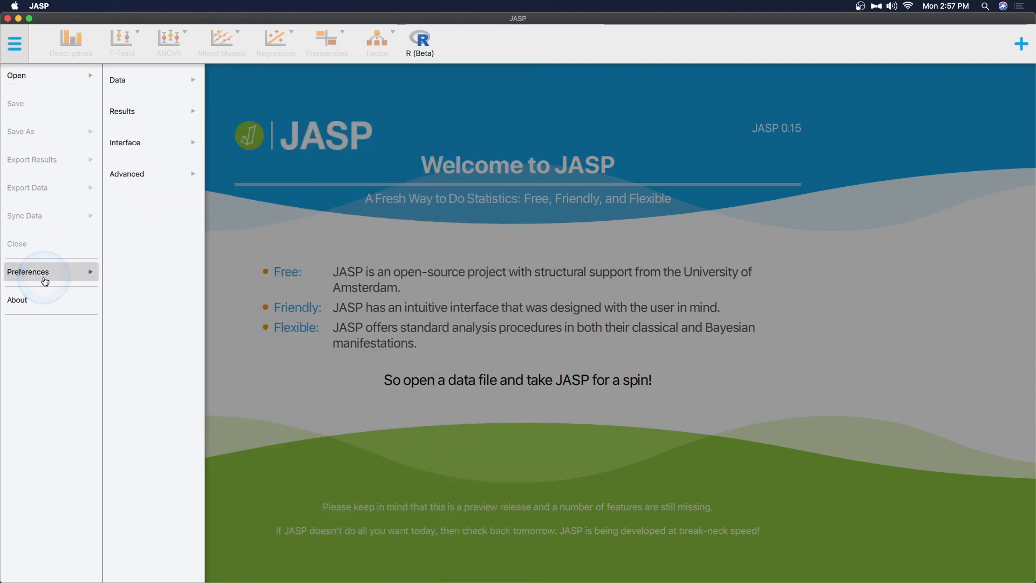
left_click(32, 76)
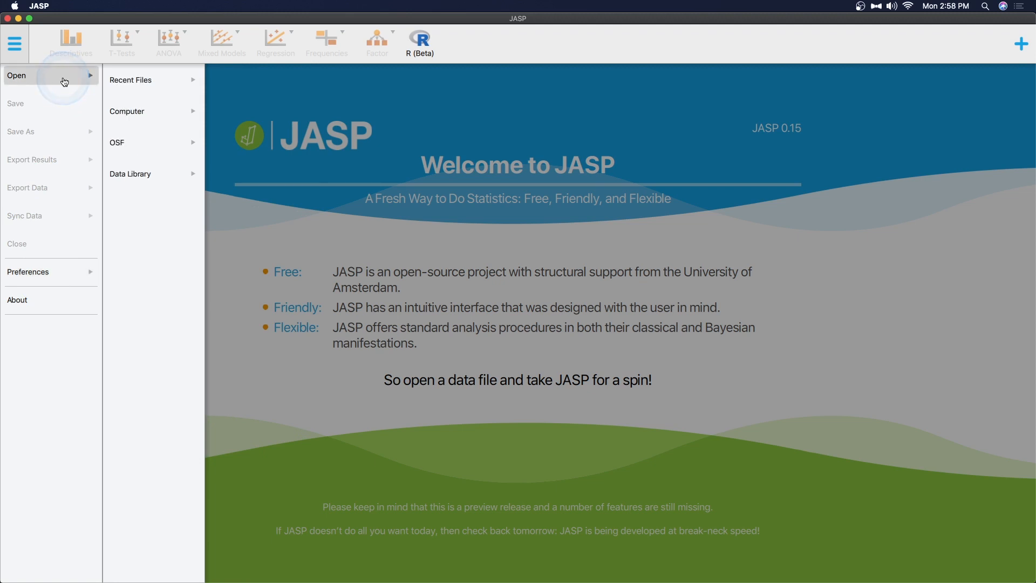
left_click(142, 178)
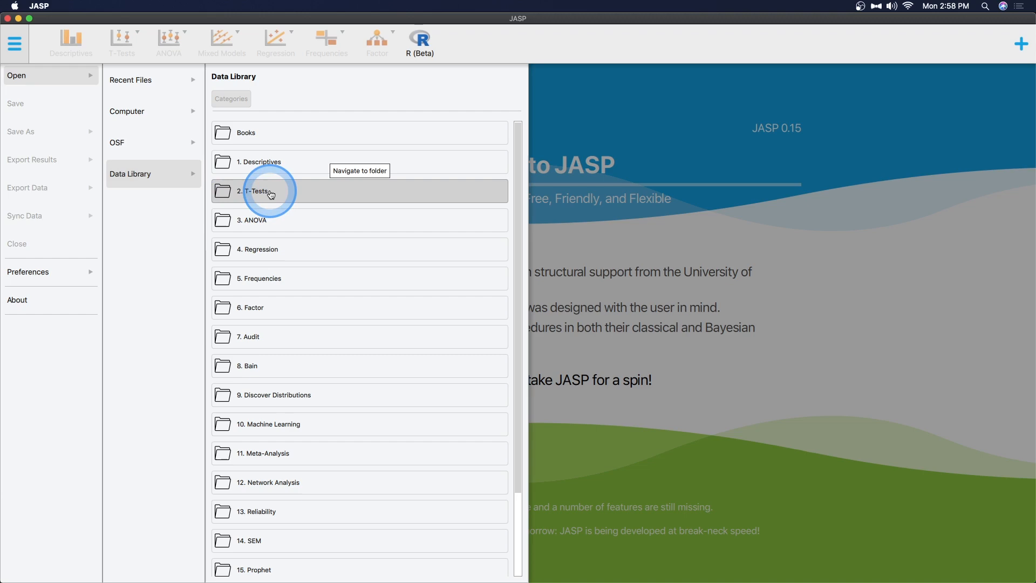
- Open the 2. T-Tests folder in the Data Library
left_click(268, 191)
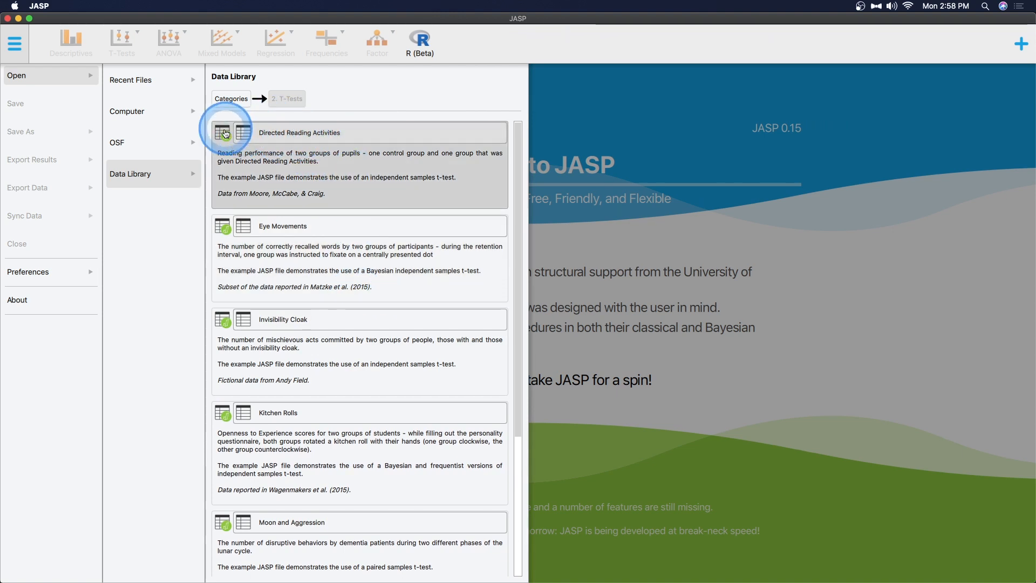
mouse_move(221, 139)
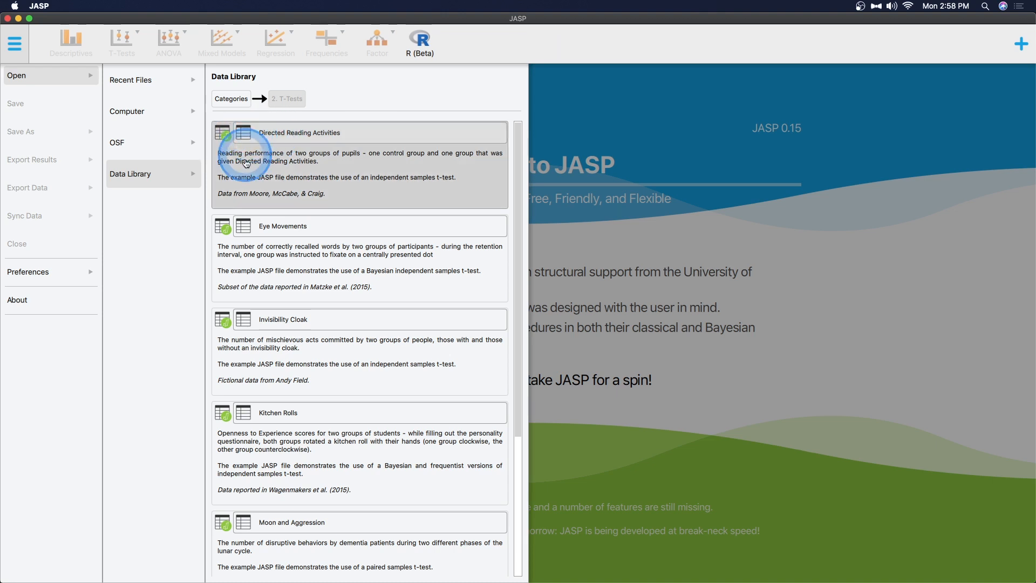
- Load Directed Reading Activities and scroll through its id, group, g and drp columns
left_click(300, 133)
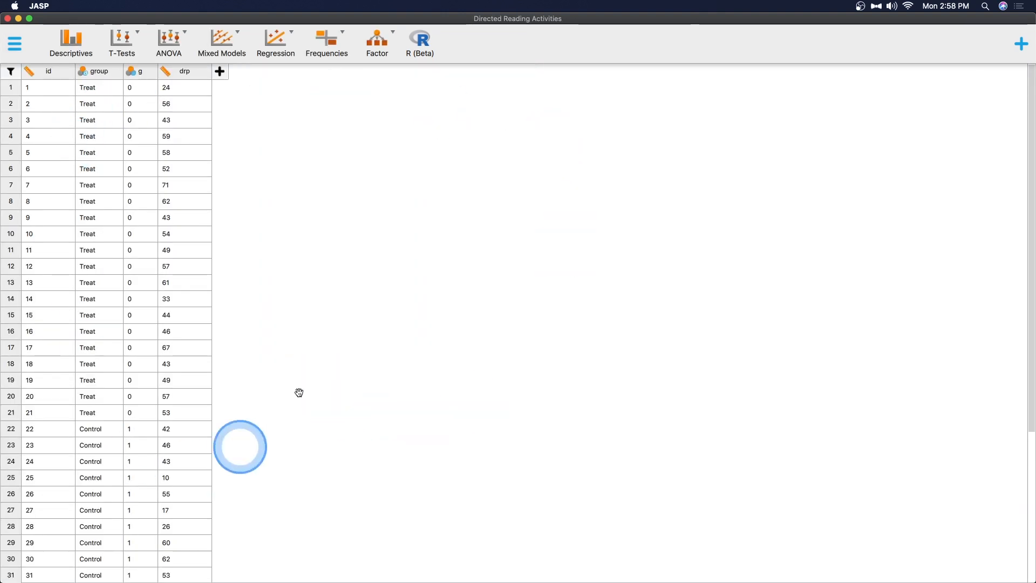
mouse_move(462, 189)
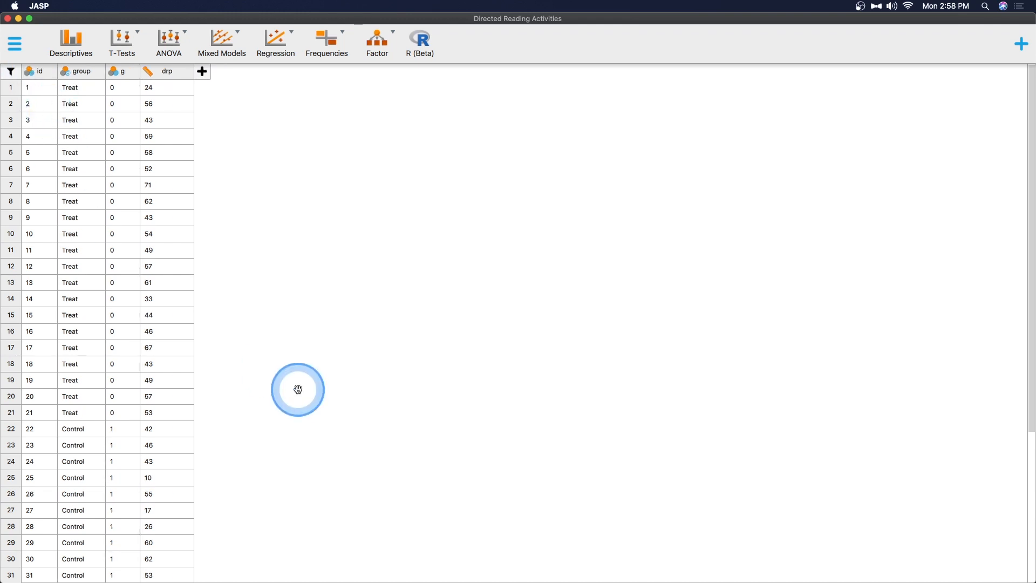
scroll("down", 3)
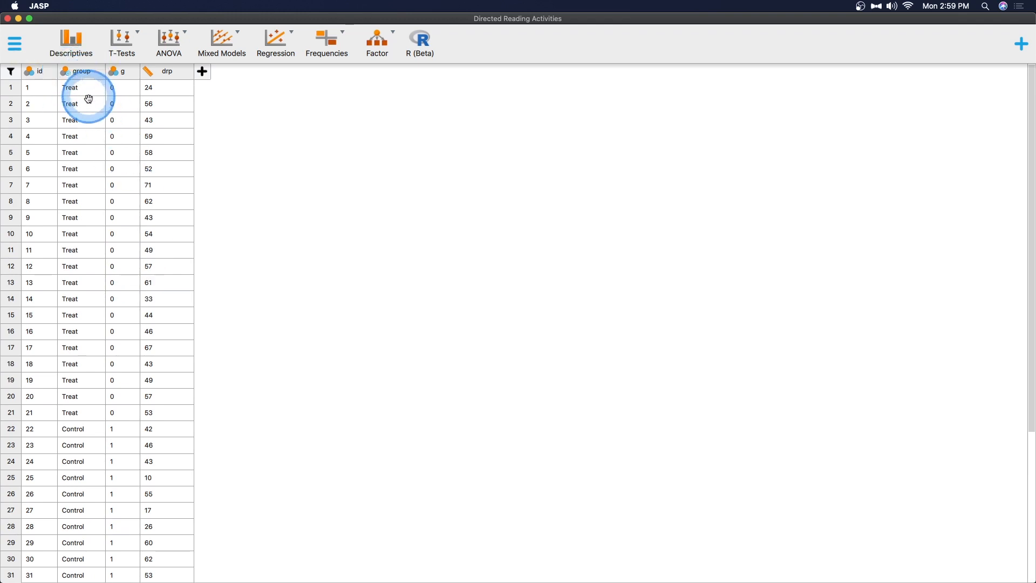
scroll("down", 3)
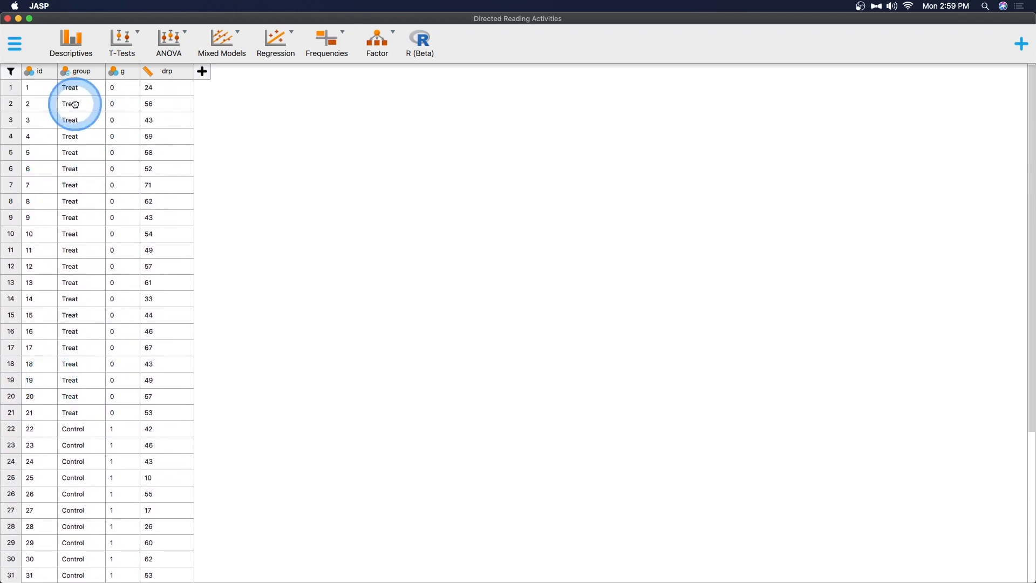
scroll("down", 3)
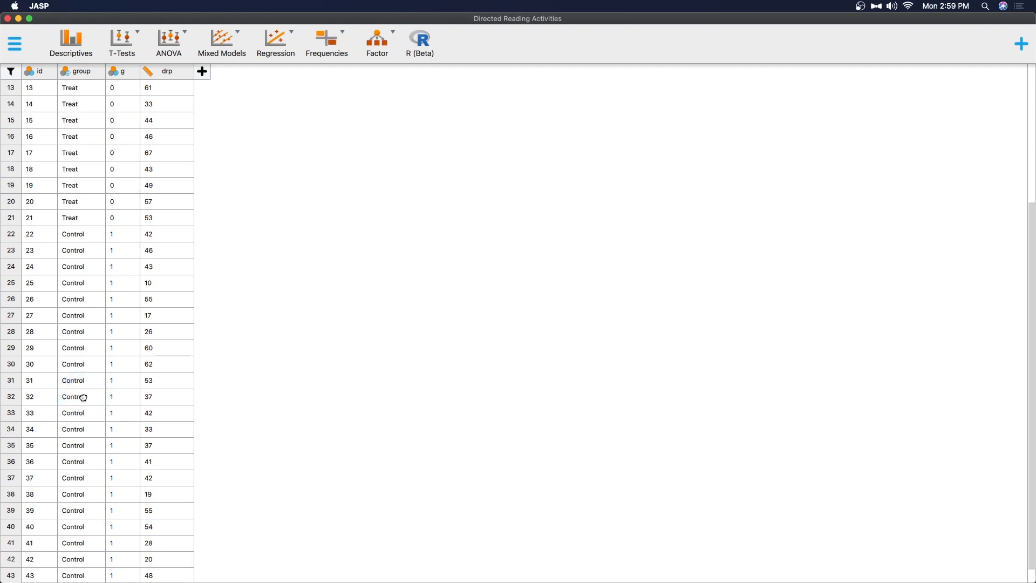
left_click(181, 132)
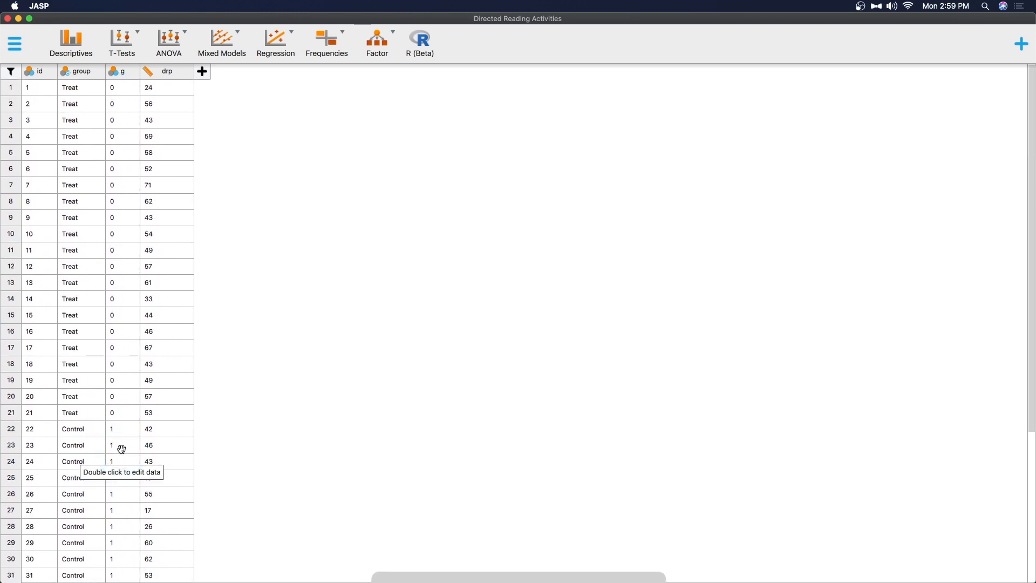
left_click(75, 87)
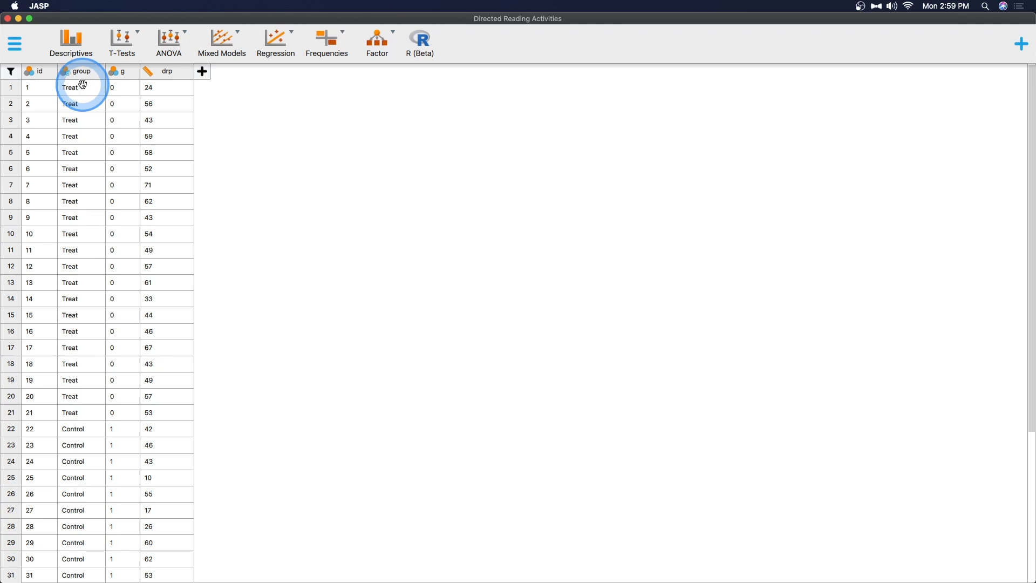
mouse_move(67, 71)
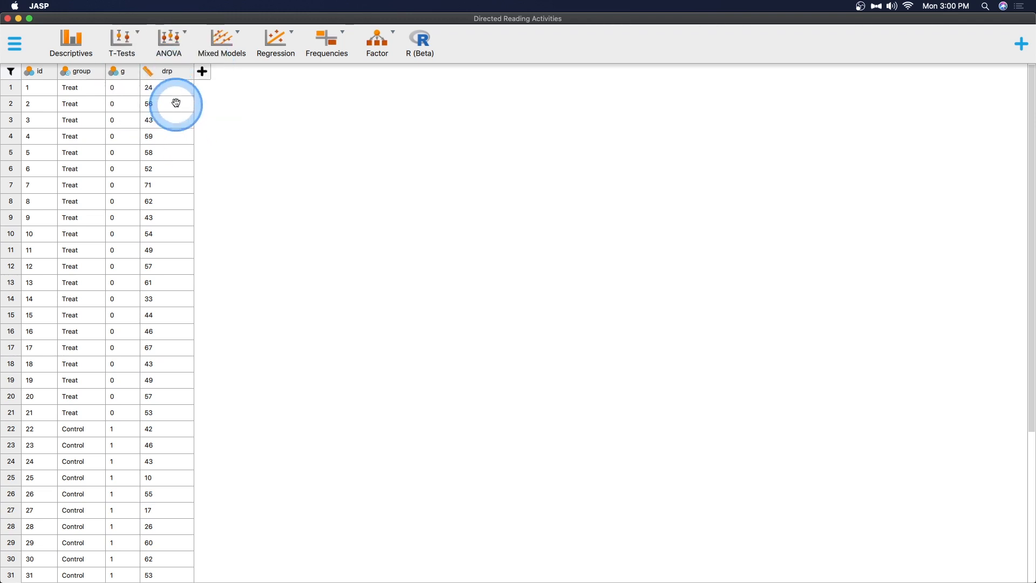
scroll("down", 3)
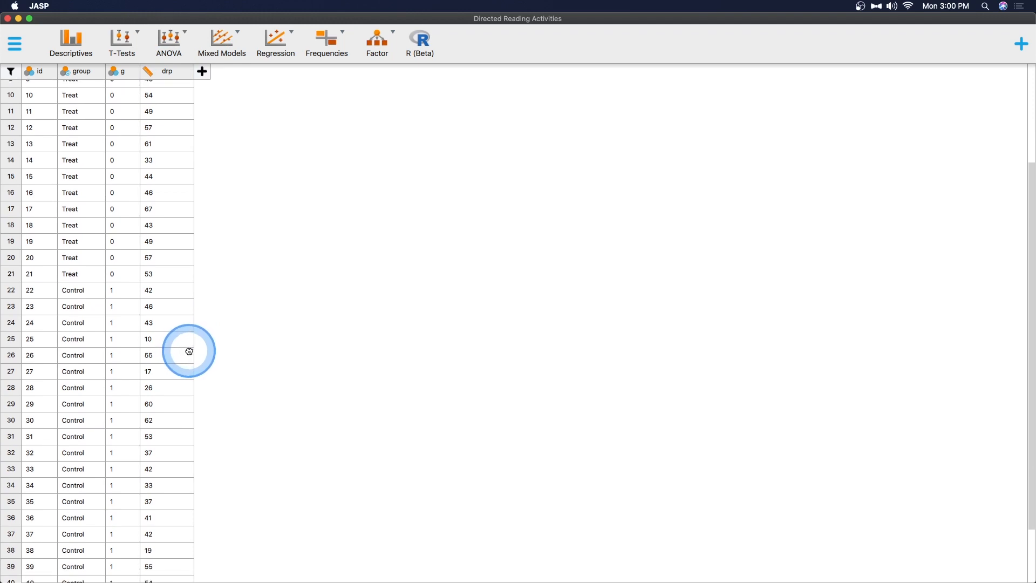
scroll("down", 3)
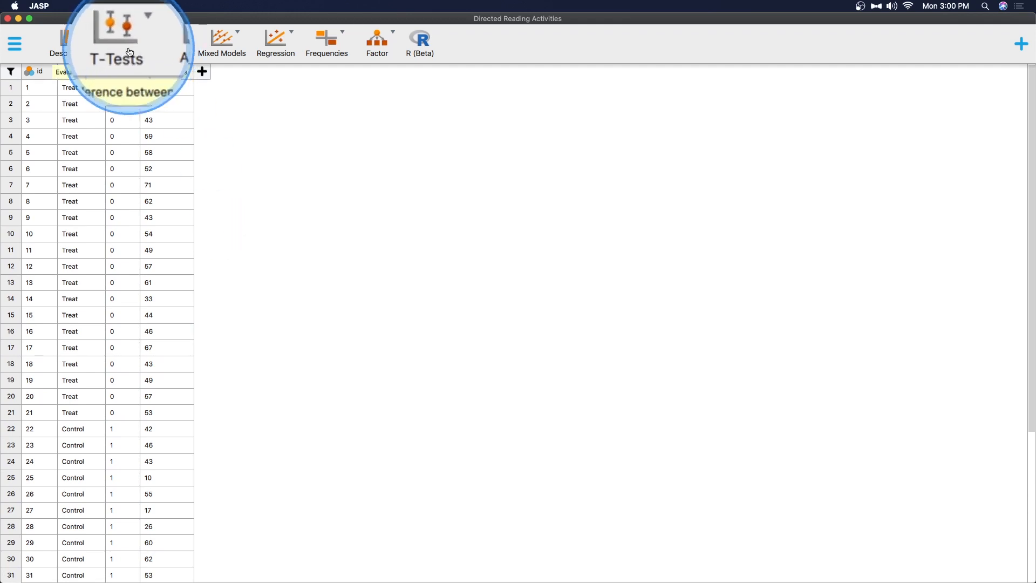
- Run an Independent Samples T-Test with drp as the dependent variable
left_click(117, 43)
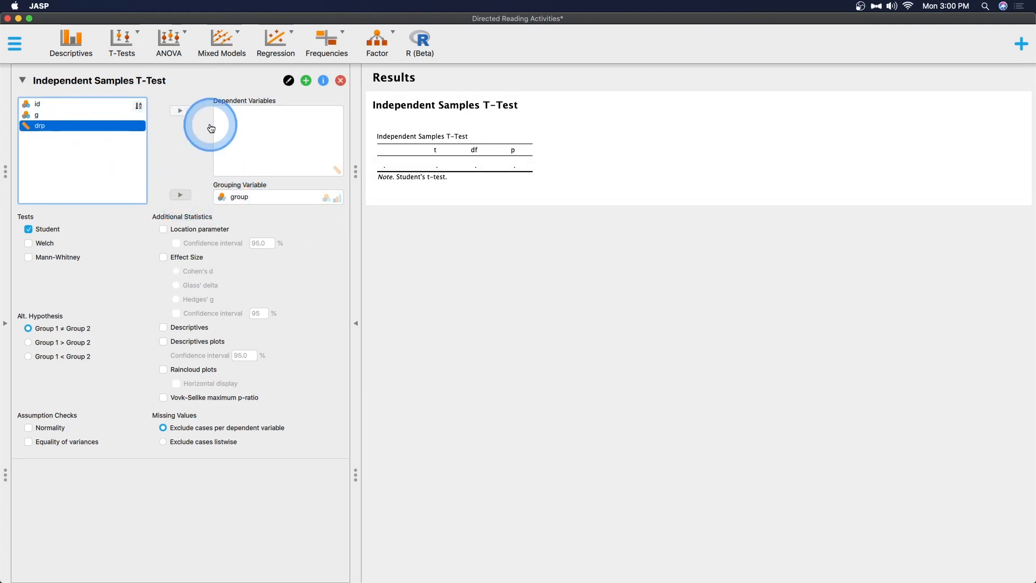
left_click(180, 111)
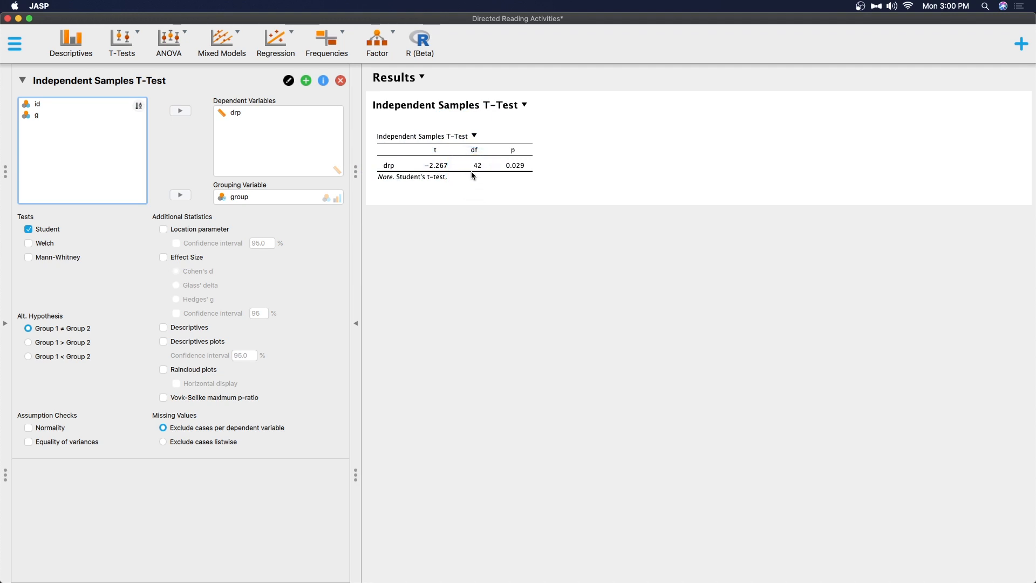
left_click(515, 165)
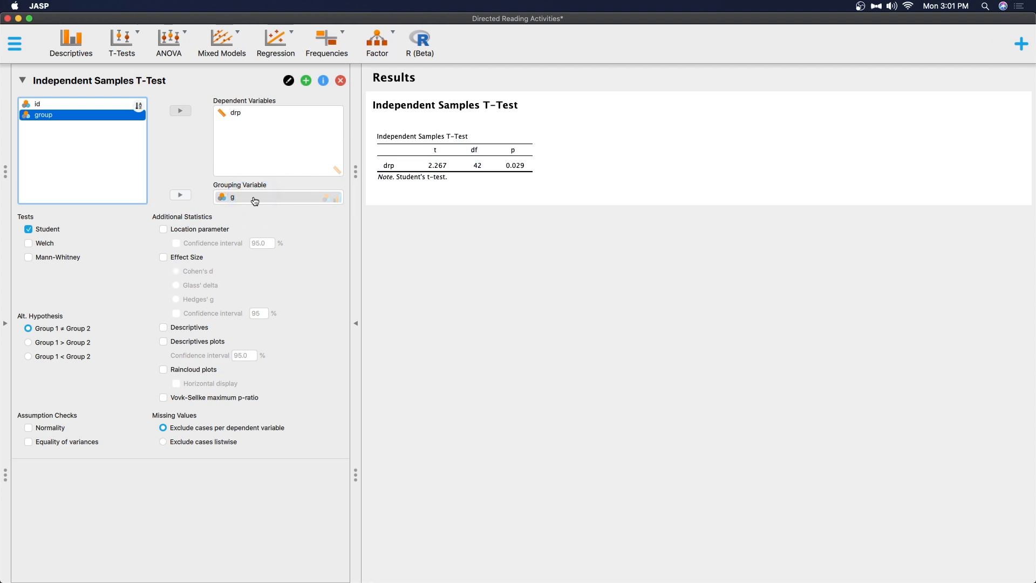
- Replace group with g as the t-test's grouping variable
left_click(447, 165)
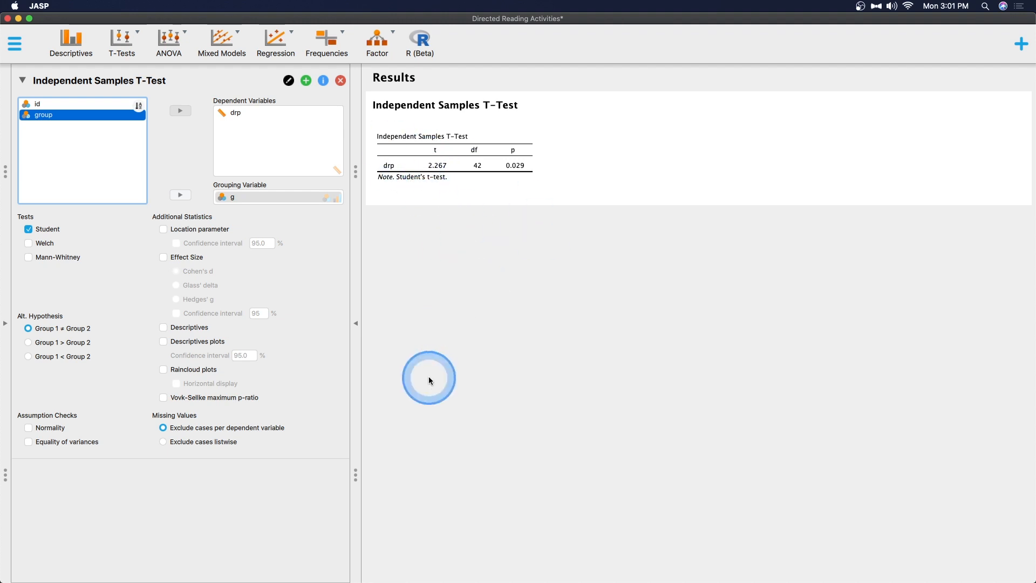
mouse_move(358, 343)
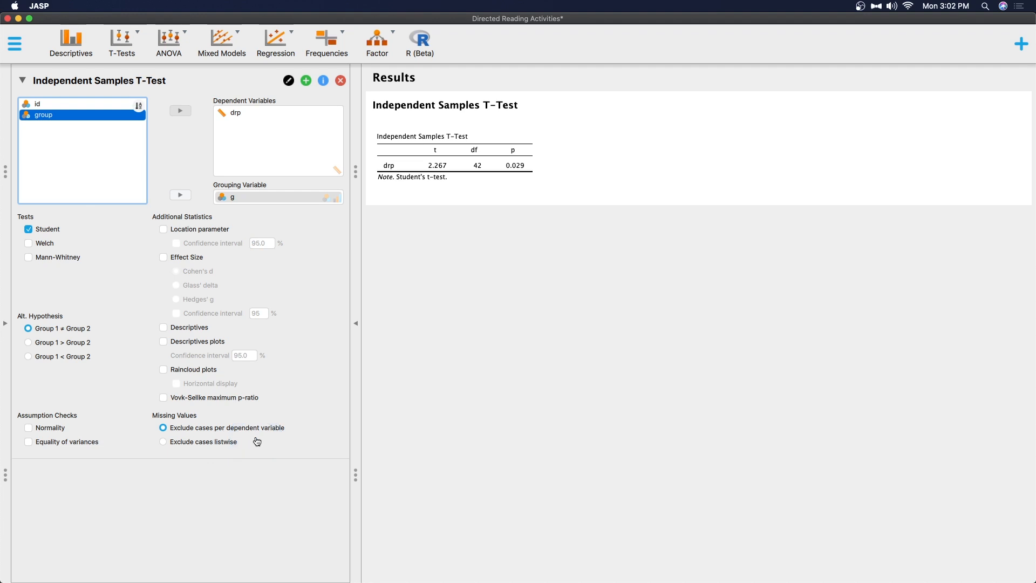
left_click(223, 432)
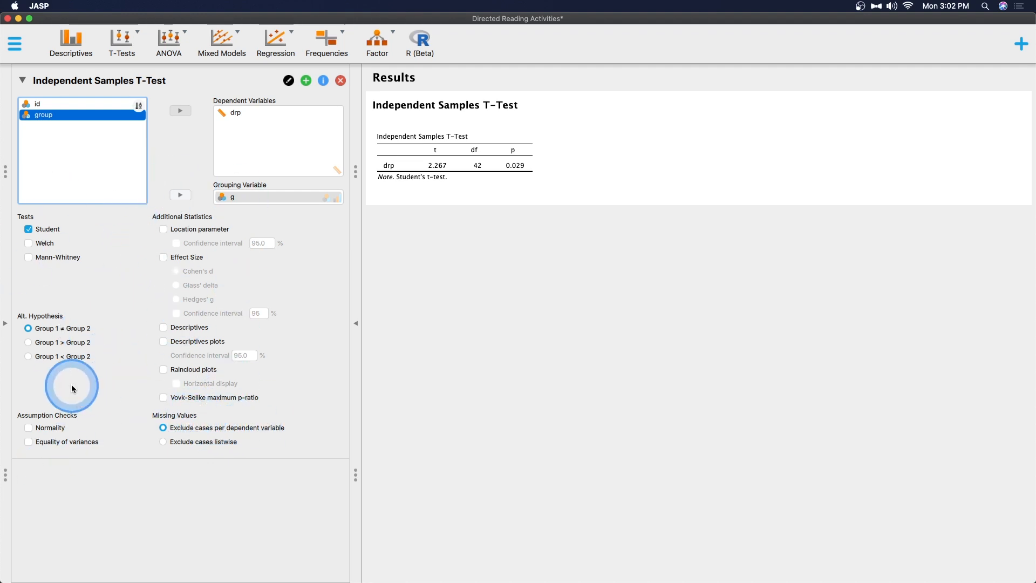
mouse_move(237, 461)
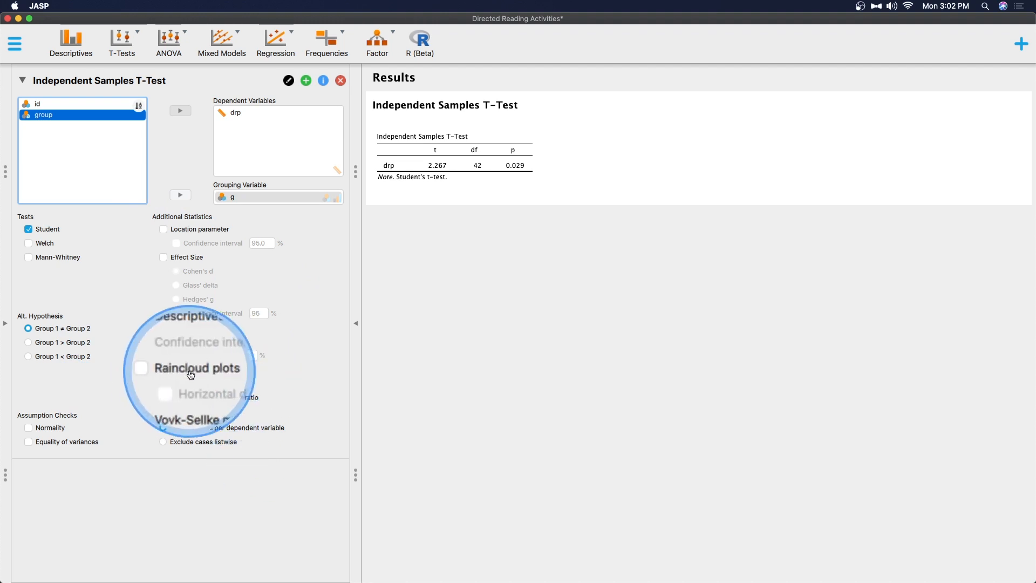
- Enable Raincloud plots under Additional Statistics
left_click(163, 369)
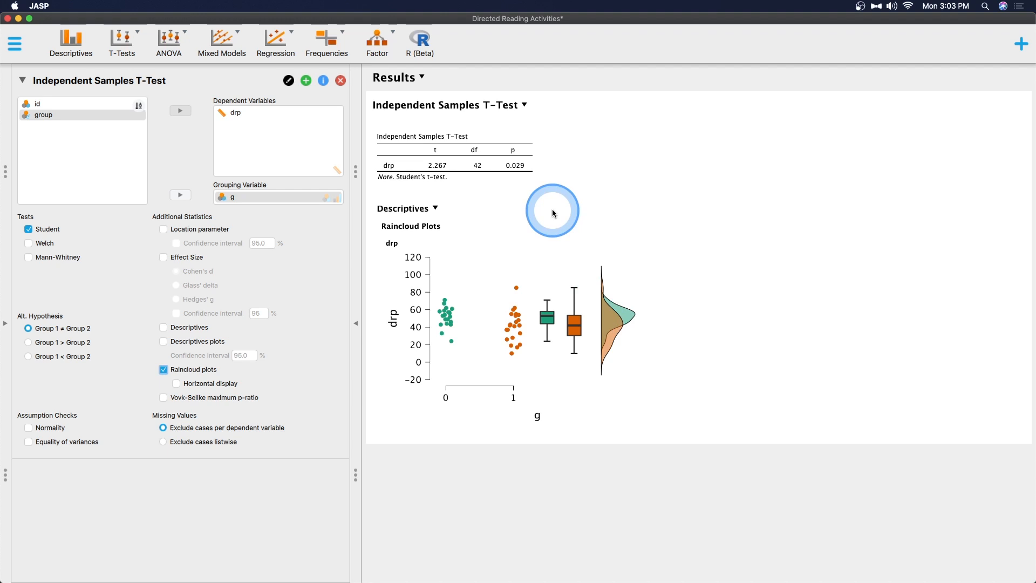
mouse_move(520, 173)
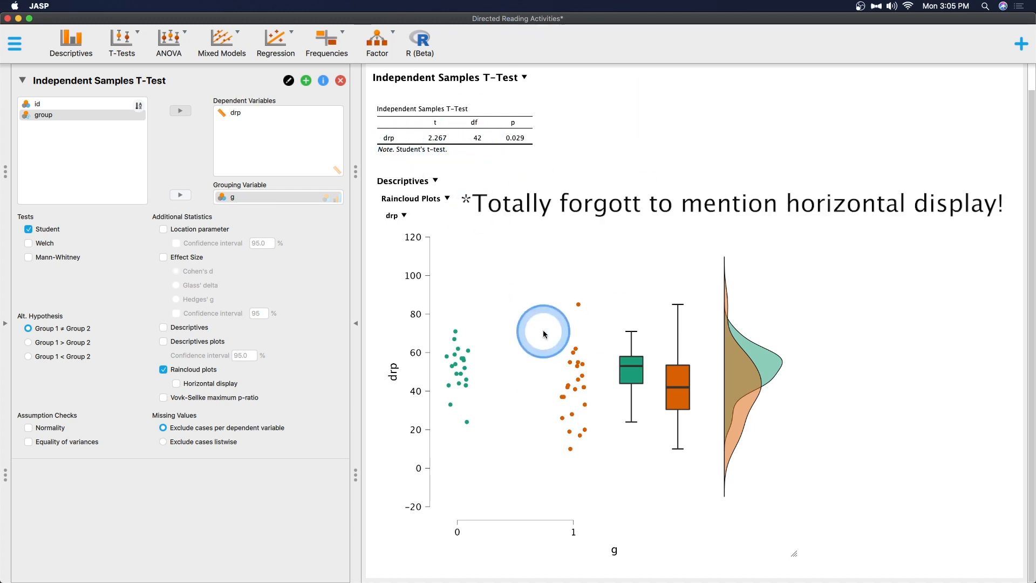
mouse_move(590, 487)
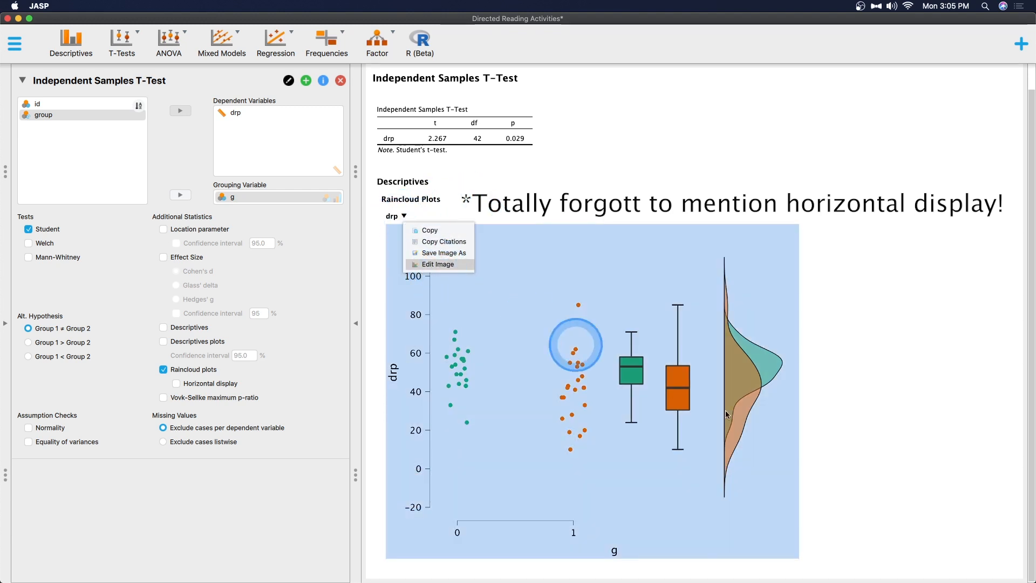
- Open the raincloud plot in the image editor and retitle the x-axis from g to Group
left_click(438, 264)
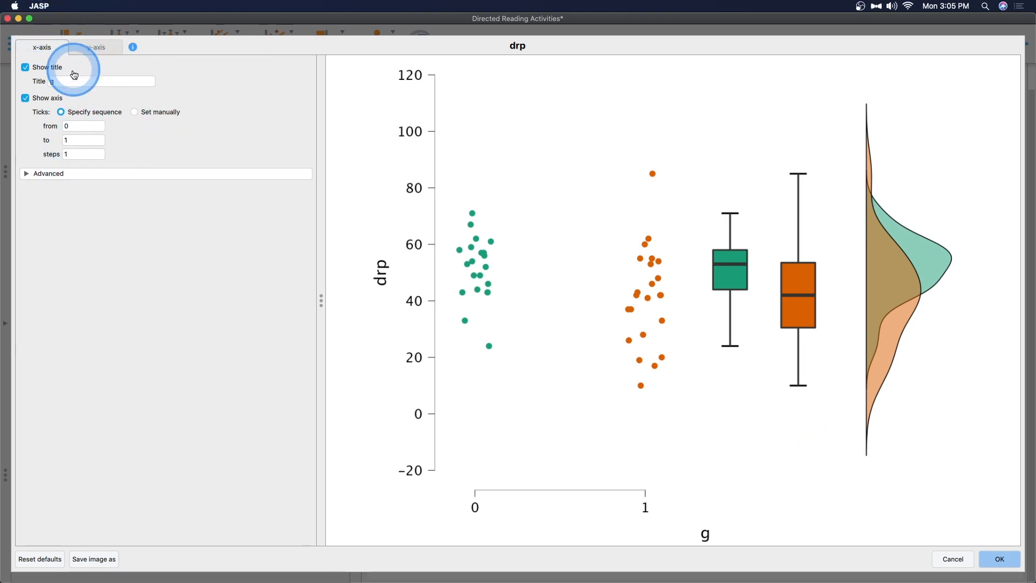
left_click(81, 81)
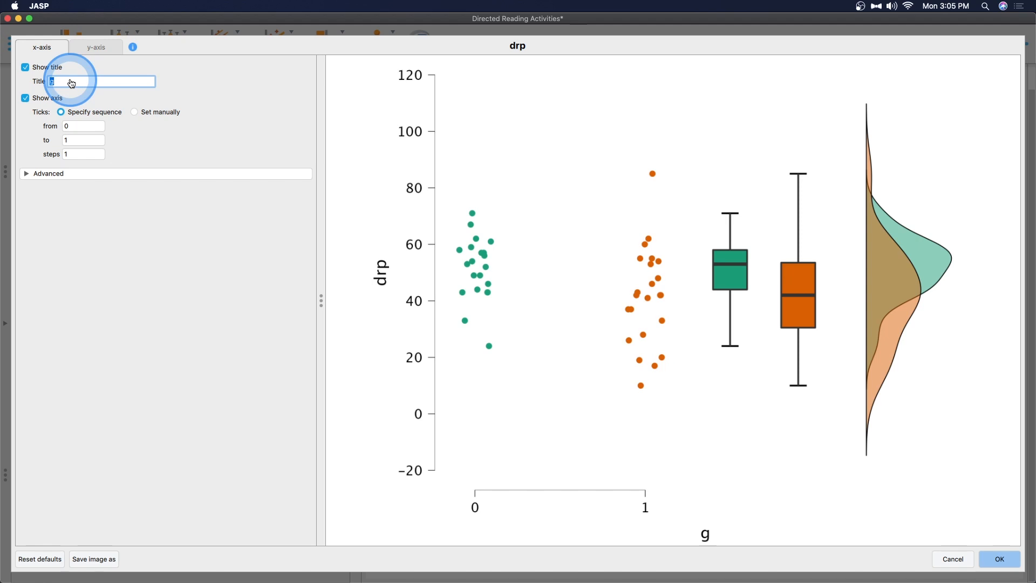
key("Backspace")
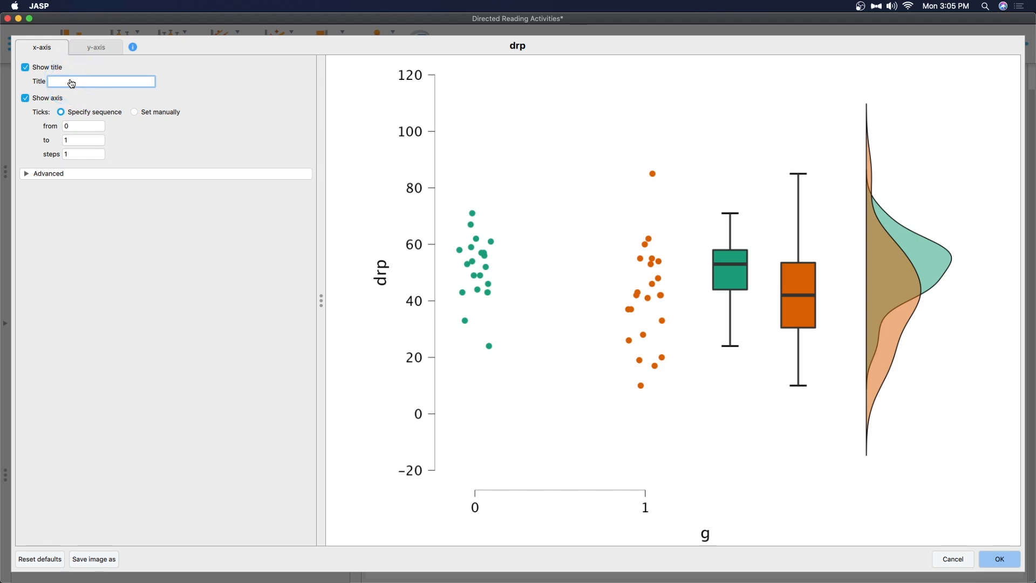
type("Group")
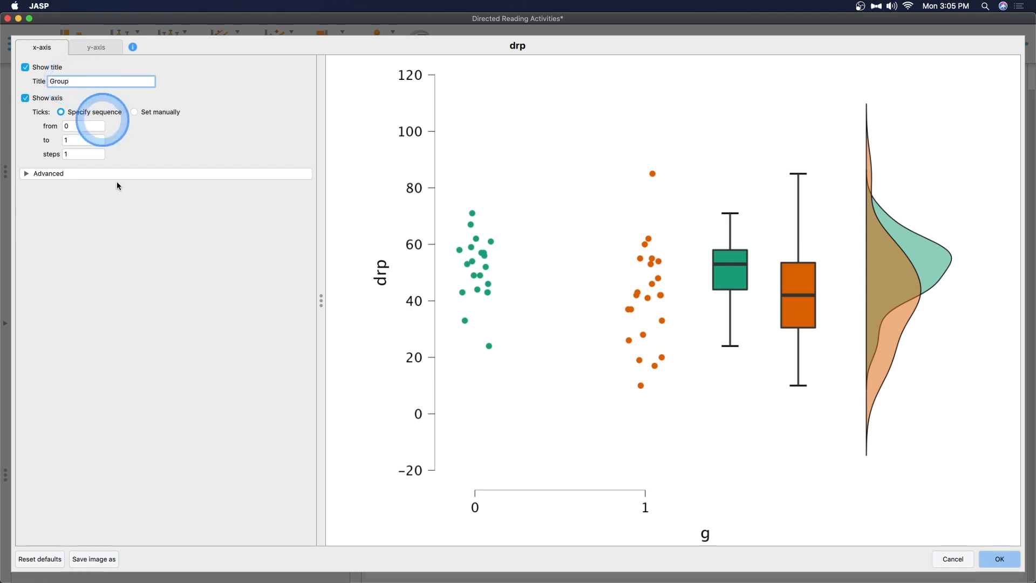
left_click(96, 48)
type("Practice Score")
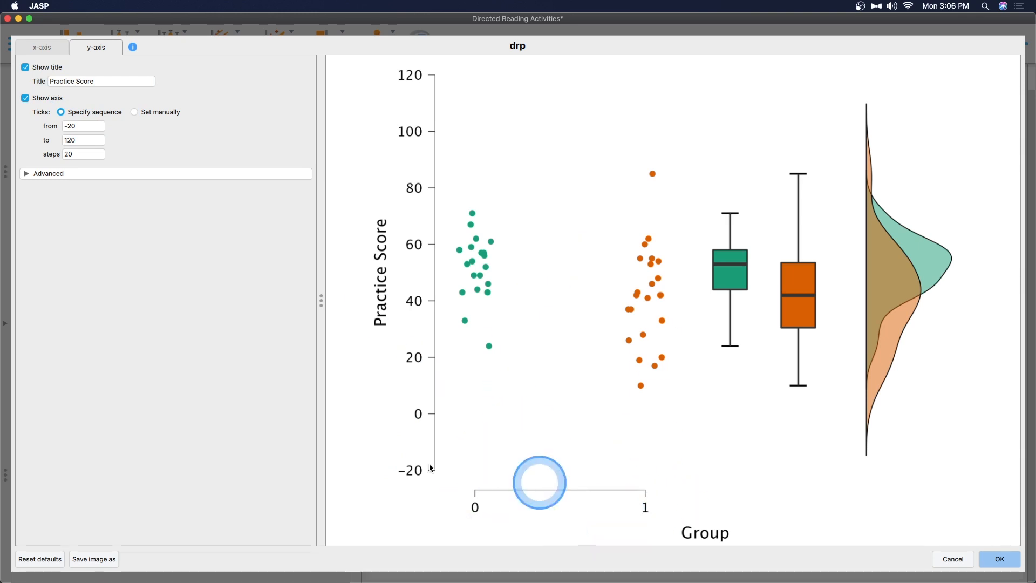
- Return to the x-axis settings in the plot editor
left_click(84, 126)
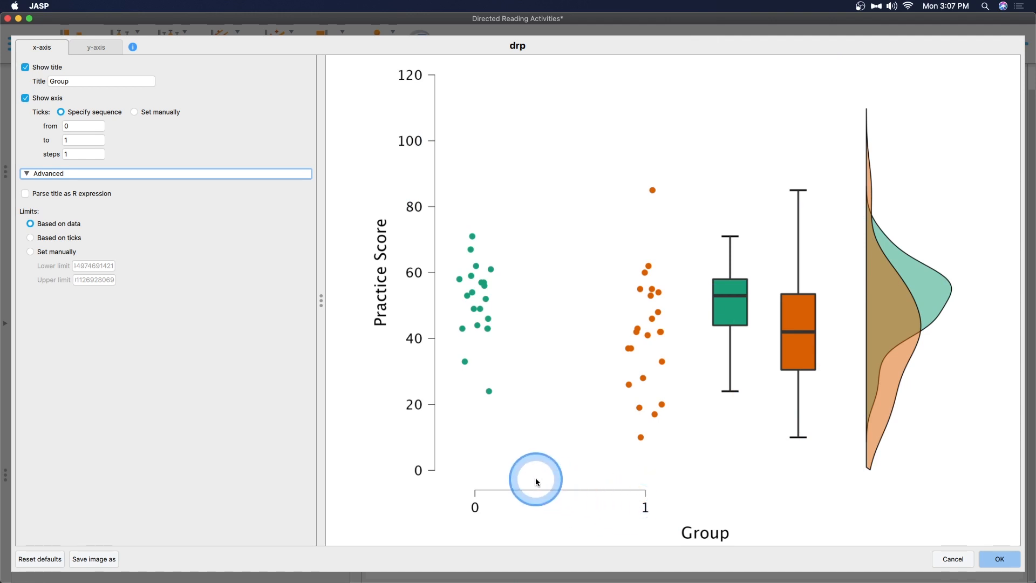
mouse_move(901, 258)
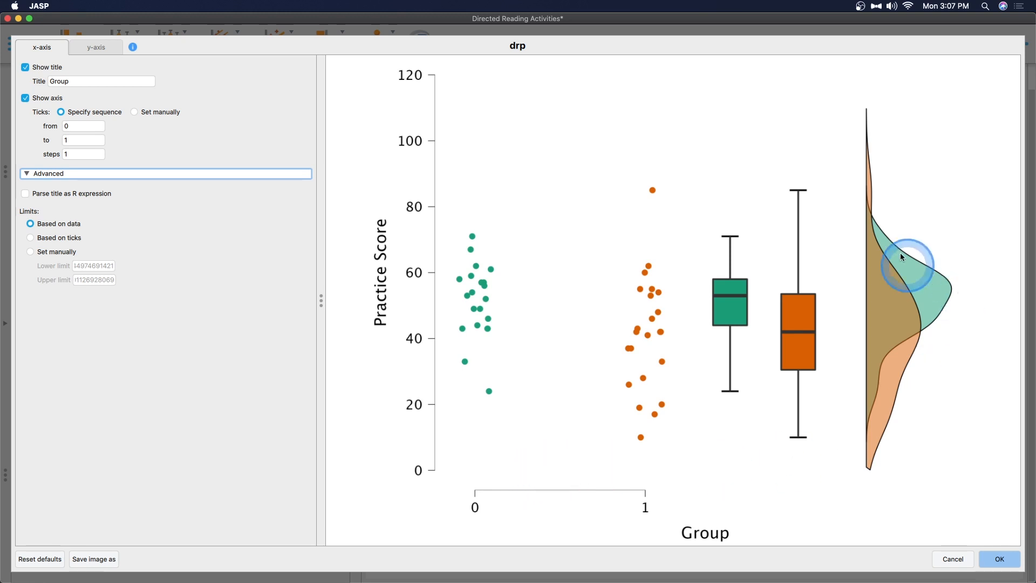
mouse_move(889, 405)
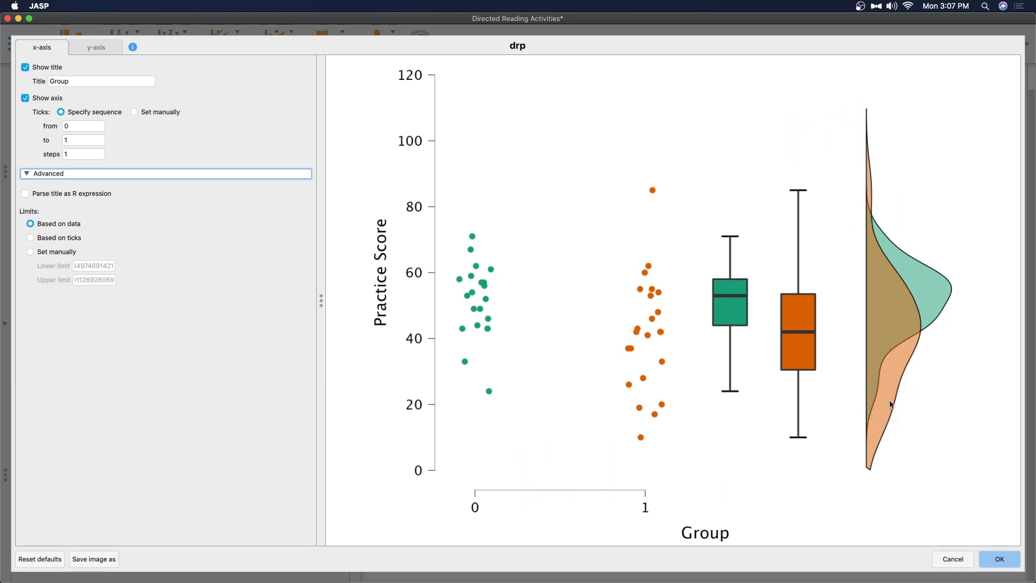
- Review the x-axis Advanced limit options while the plot preview updates
left_click(870, 360)
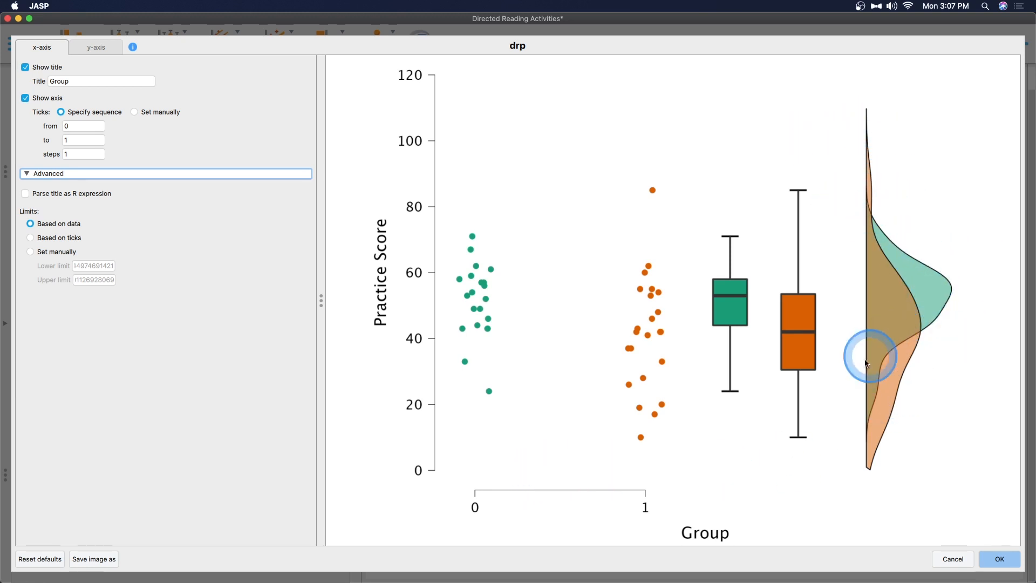
mouse_move(675, 397)
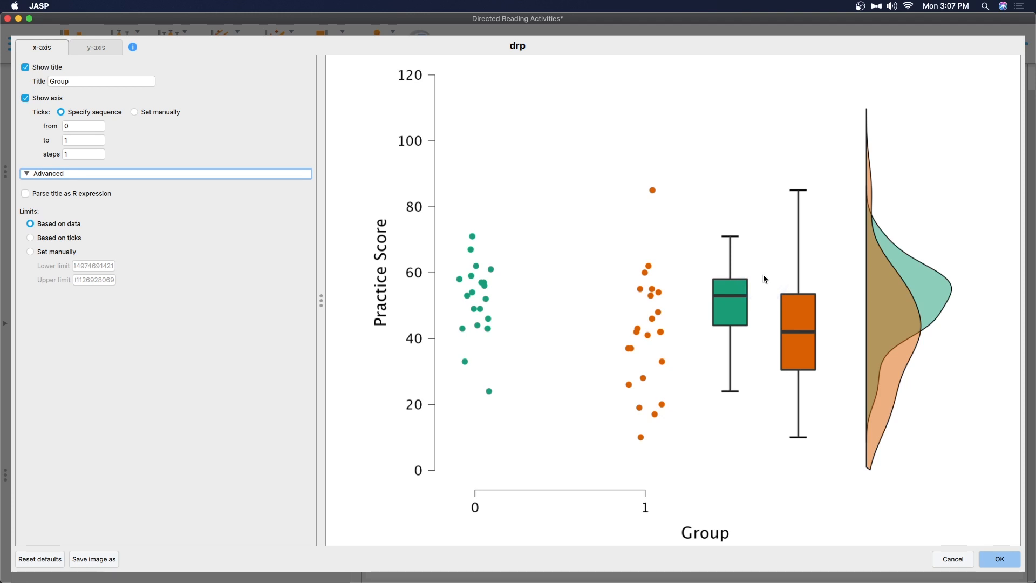
left_click(764, 342)
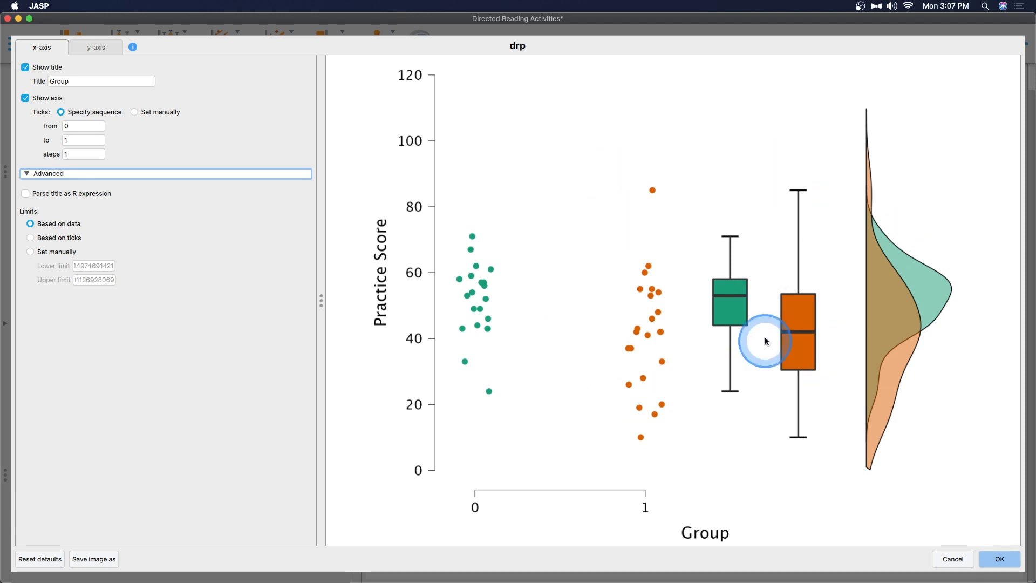